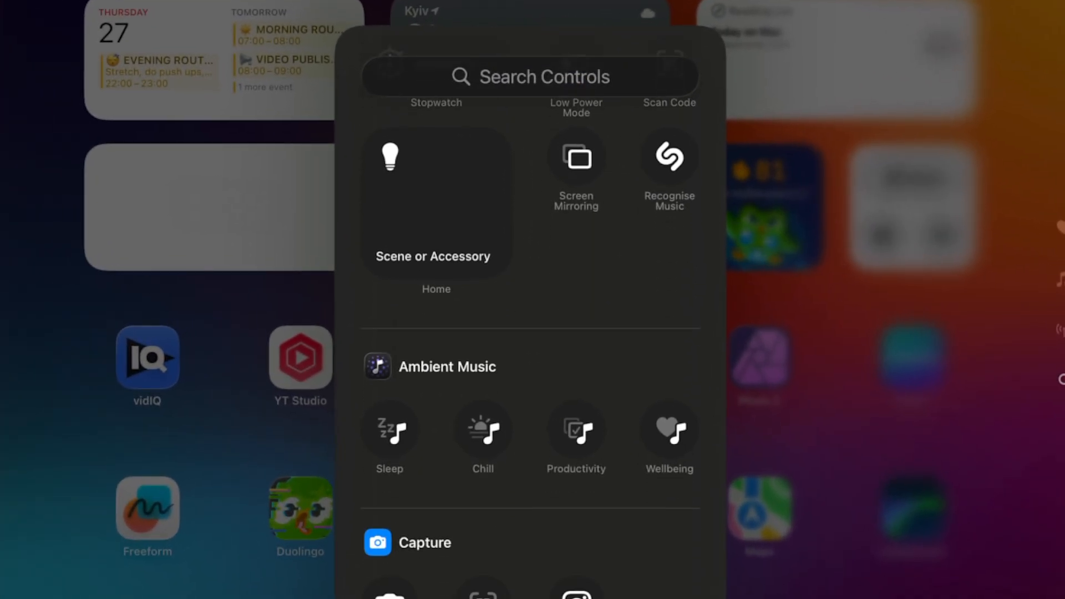
- Scroll through the Control Center controls gallery before returning to the home screen edit menu
{"action": "scroll", "scroll_direction": "down", "scroll_amount": 3}
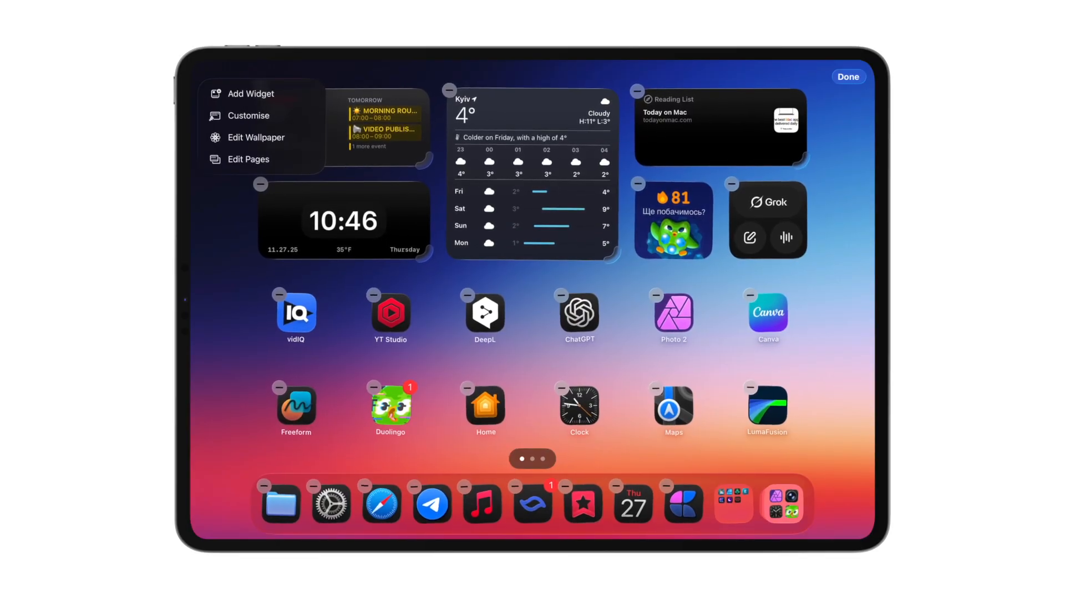
- In Customise, preview Tinted, then apply the Dark icon style set to Always
{"action": "left_click", "coordinate": [248, 115]}
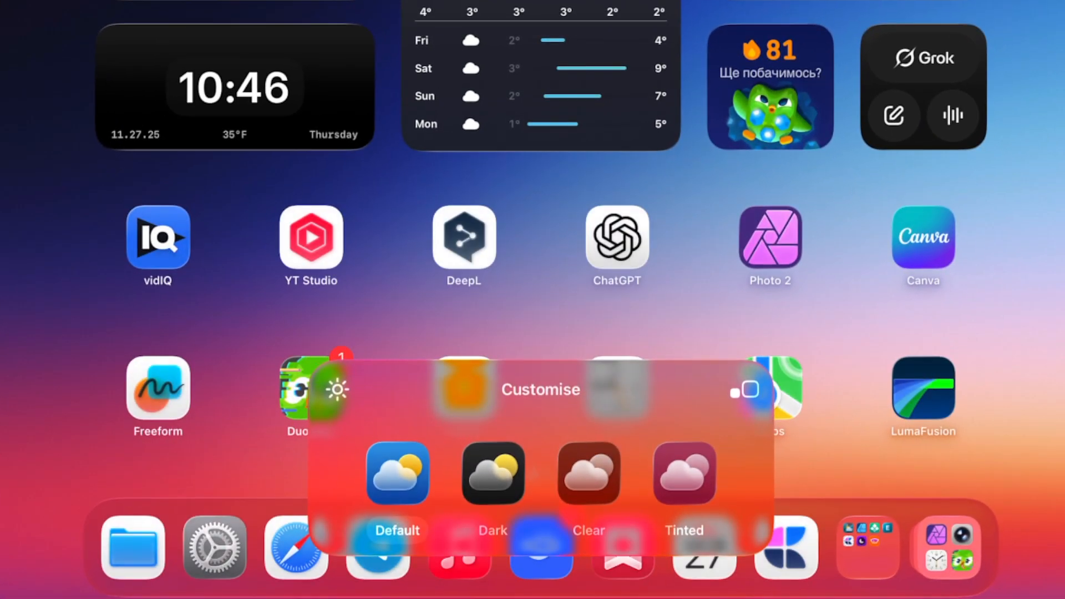
{"action": "left_click", "coordinate": [492, 474]}
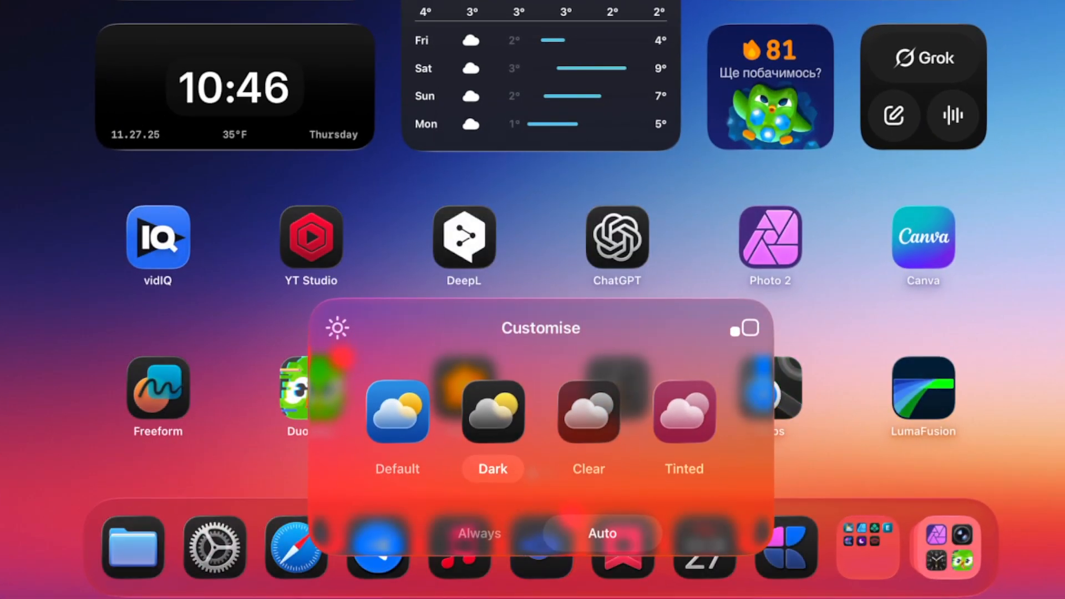
{"action": "left_click", "coordinate": [588, 412]}
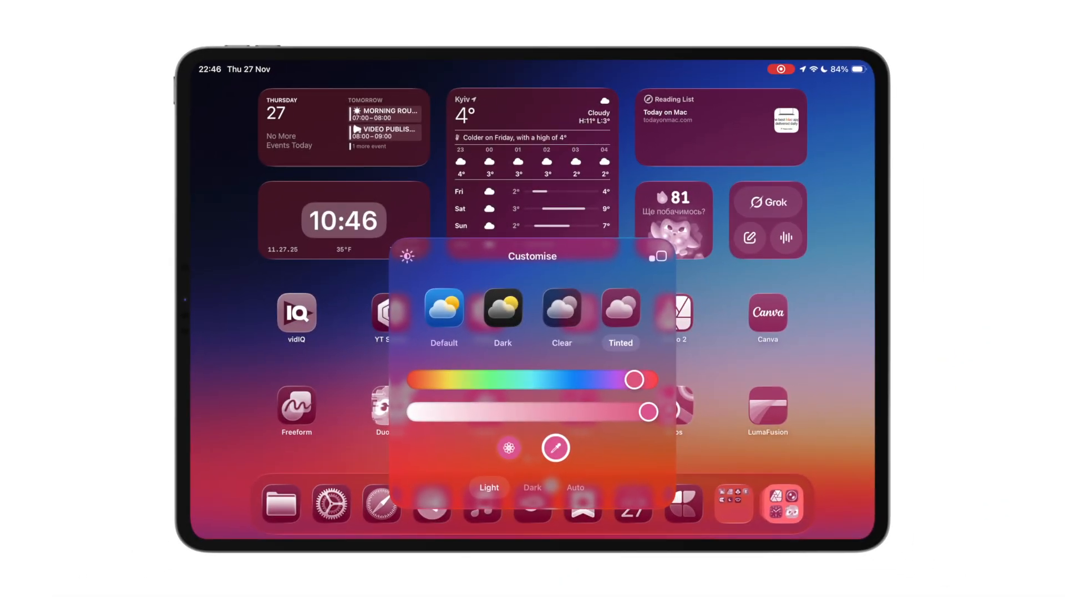
{"action": "left_click", "coordinate": [502, 312]}
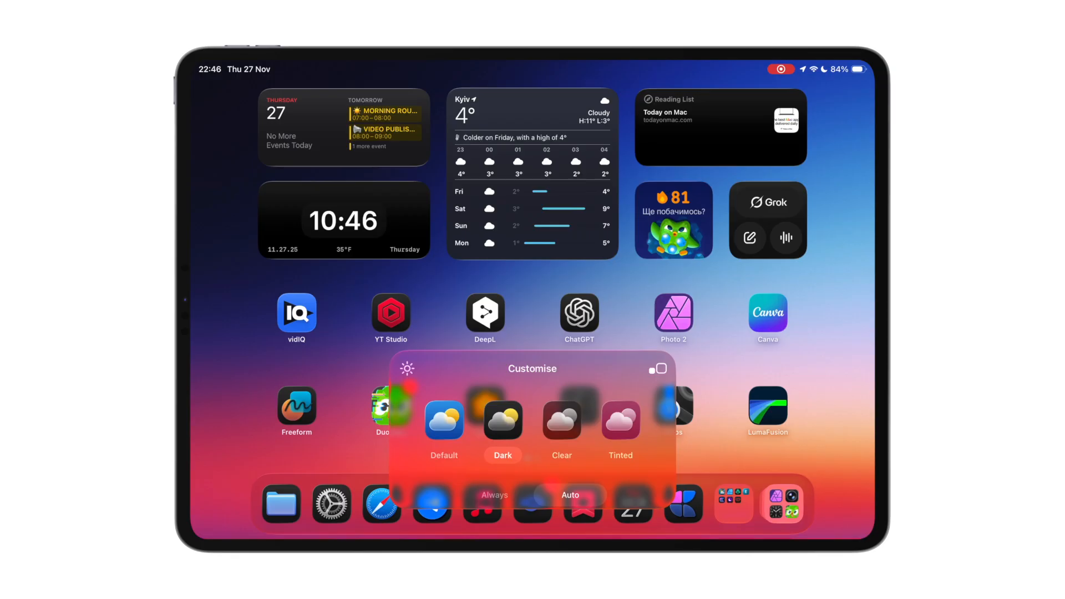
{"action": "left_click", "coordinate": [493, 495]}
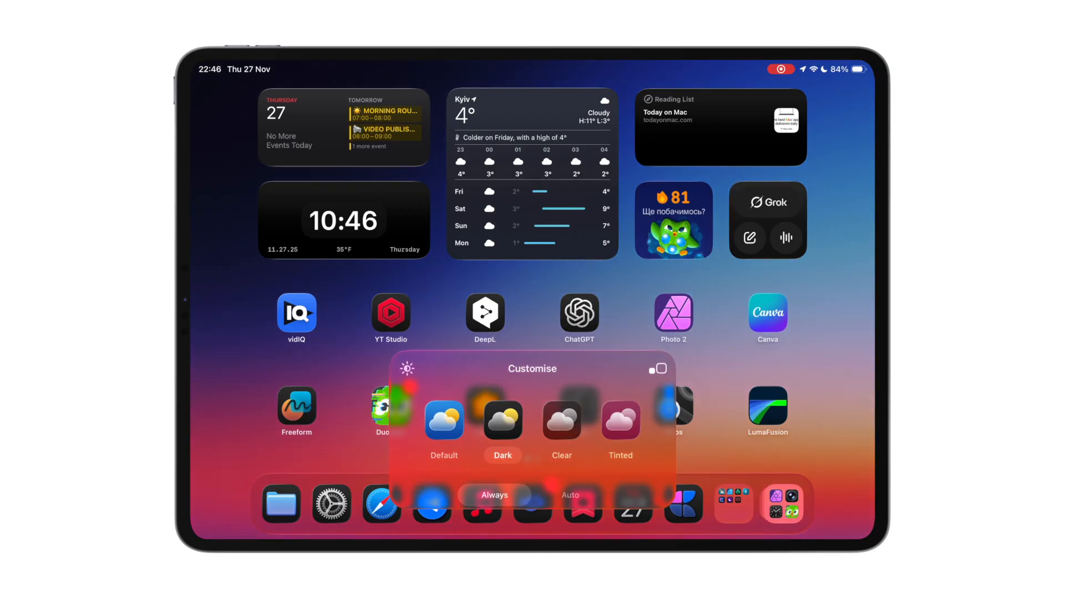